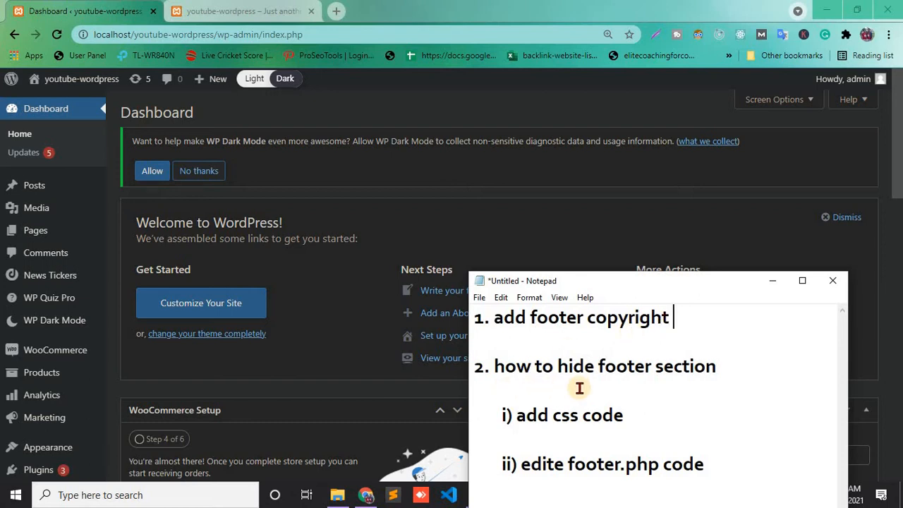
pyautogui.moveTo(719, 367)
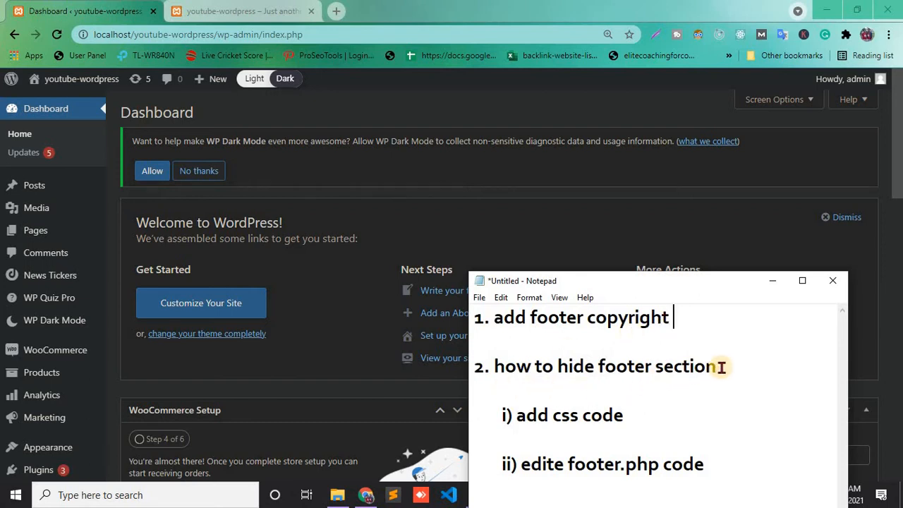
pyautogui.moveTo(587, 433)
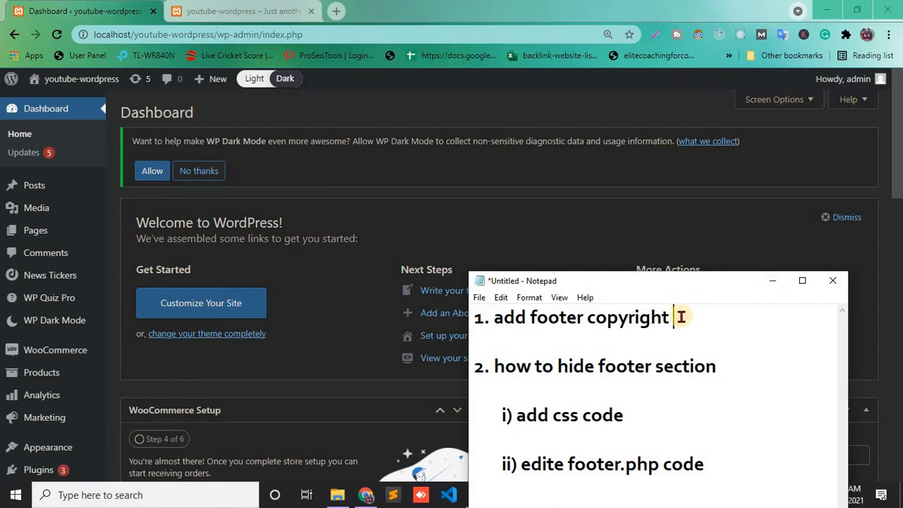
# Select the 'add footer copyright' line in the Notepad outline
pyautogui.tripleClick(578, 316)
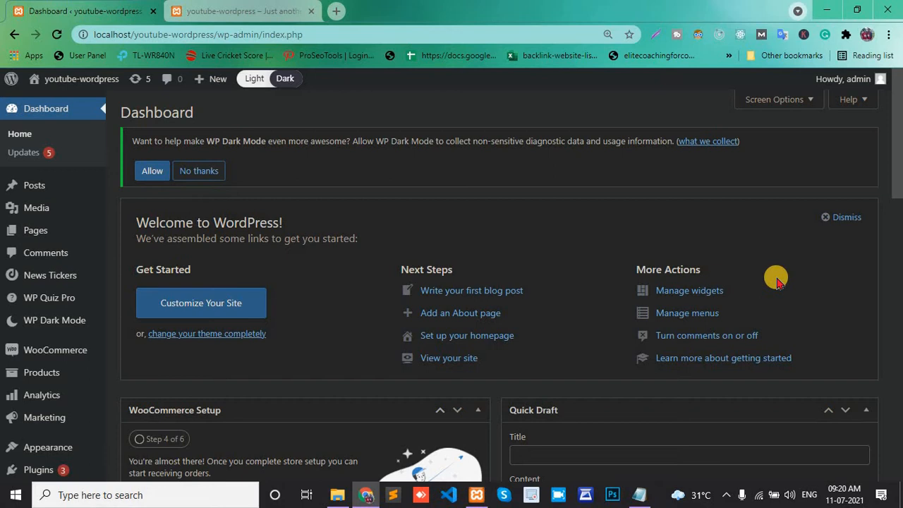
pyautogui.moveTo(458, 6)
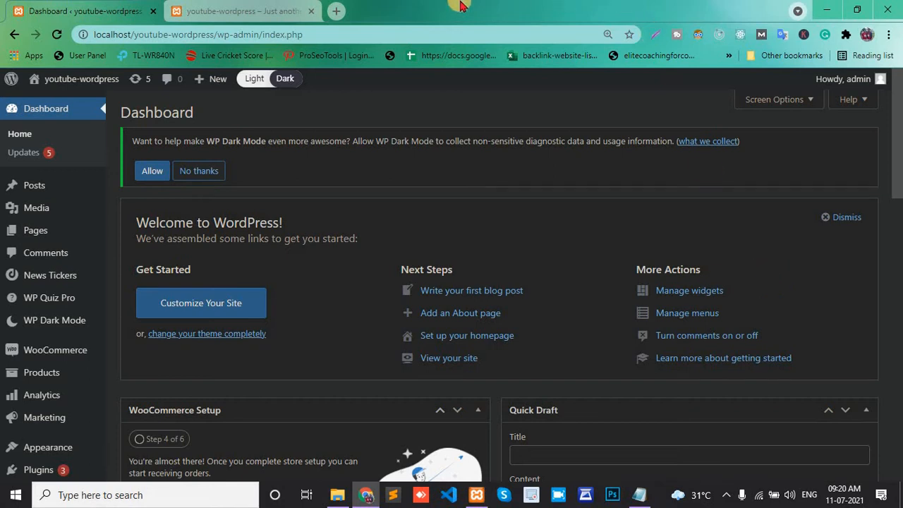
pyautogui.click(239, 11)
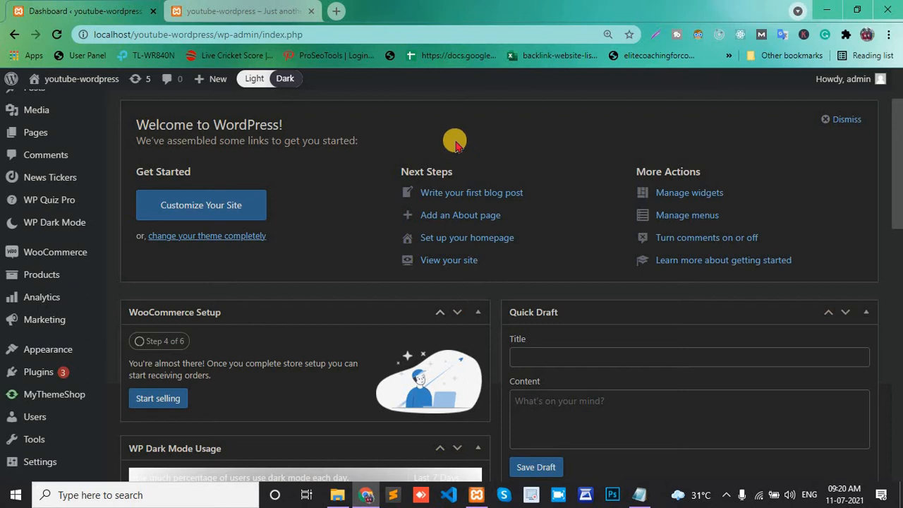
# View the front-page footer credit, then launch the Customizer from the admin bar
pyautogui.click(239, 11)
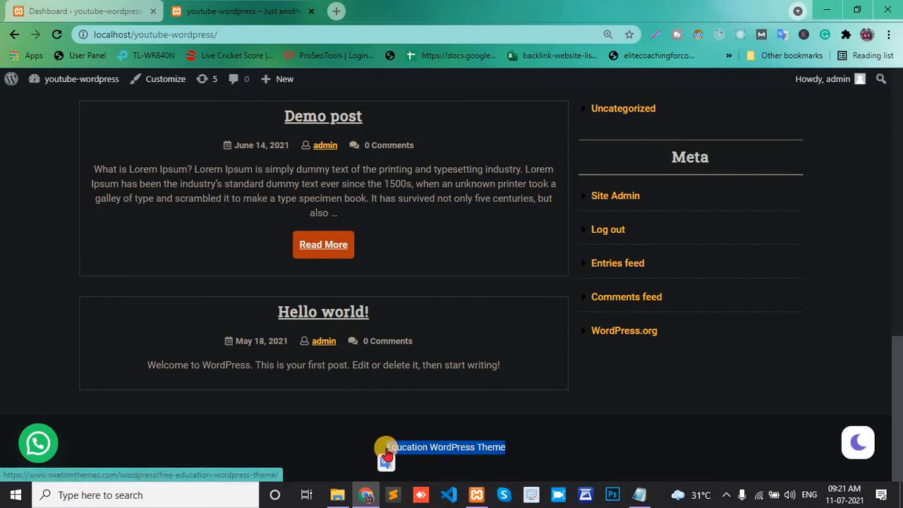
pyautogui.moveTo(330, 418)
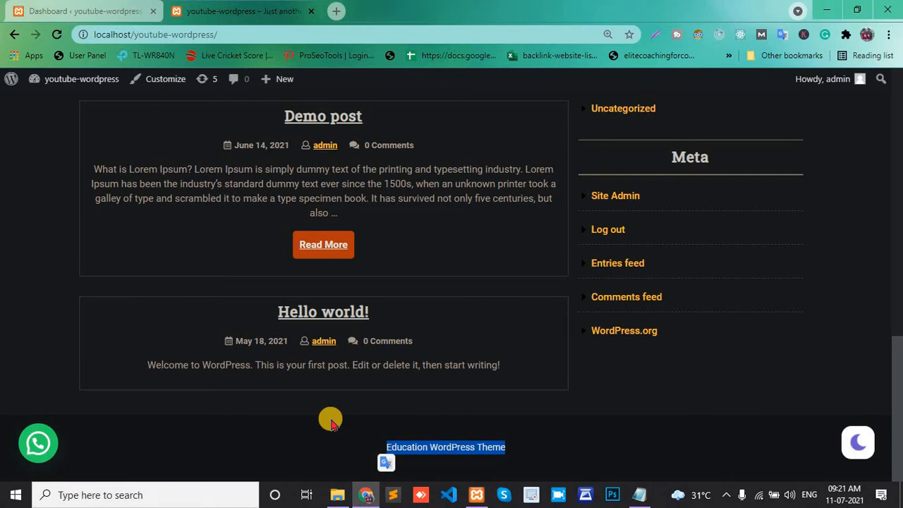
pyautogui.moveTo(141, 79)
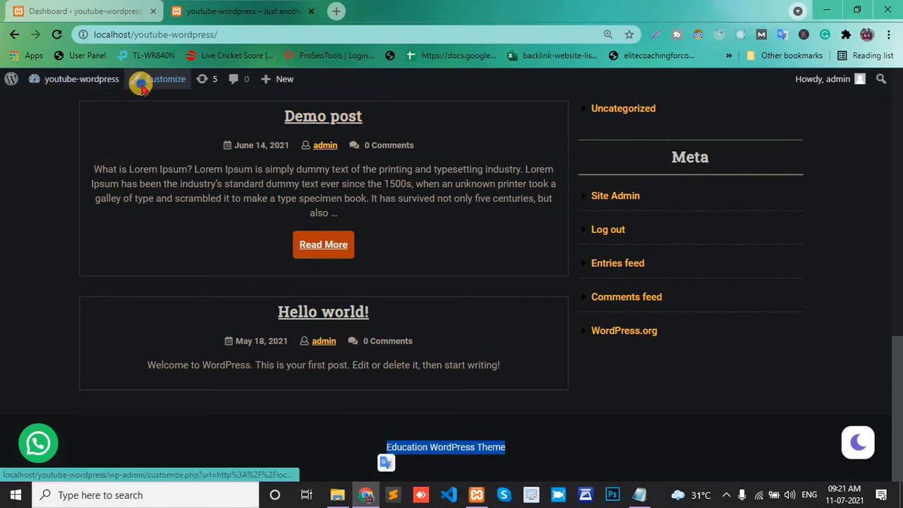
pyautogui.click(162, 79)
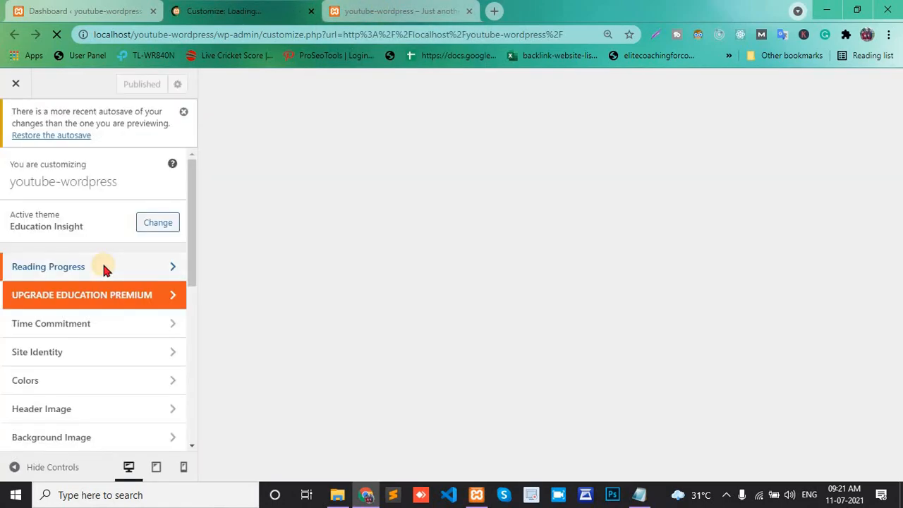
# Reach the Footer Text section with its empty Copyright Text field
pyautogui.scroll(-3)
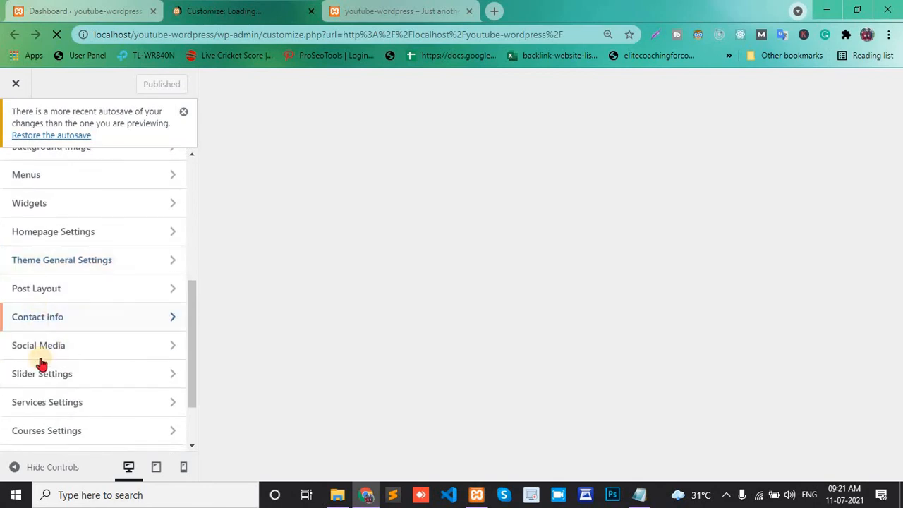
pyautogui.scroll(-3)
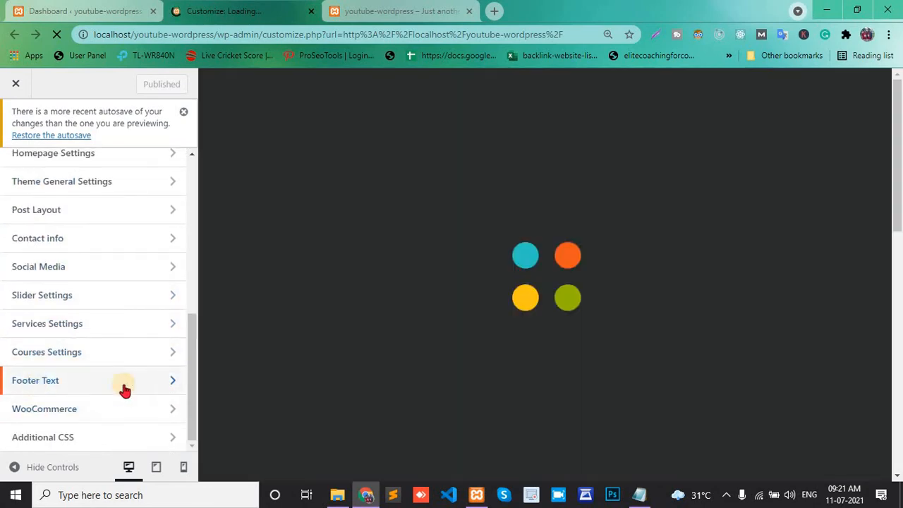
pyautogui.click(35, 381)
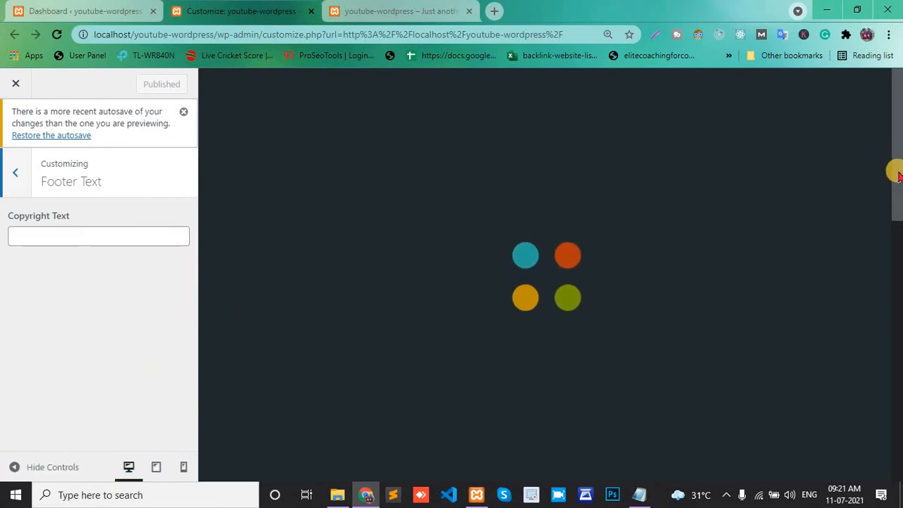
pyautogui.scroll(-3)
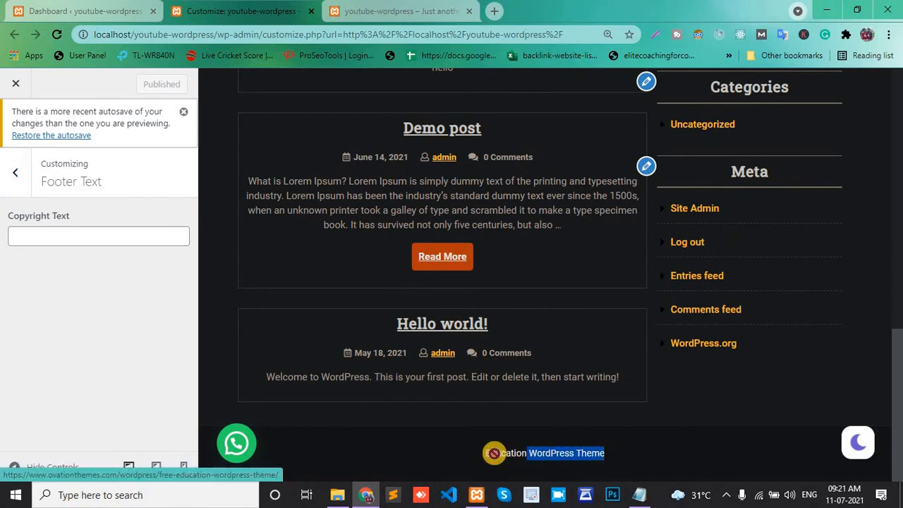
# Enter 'You tube Wordpress' as the Copyright Text so it precedes the theme credit
pyautogui.click(99, 237)
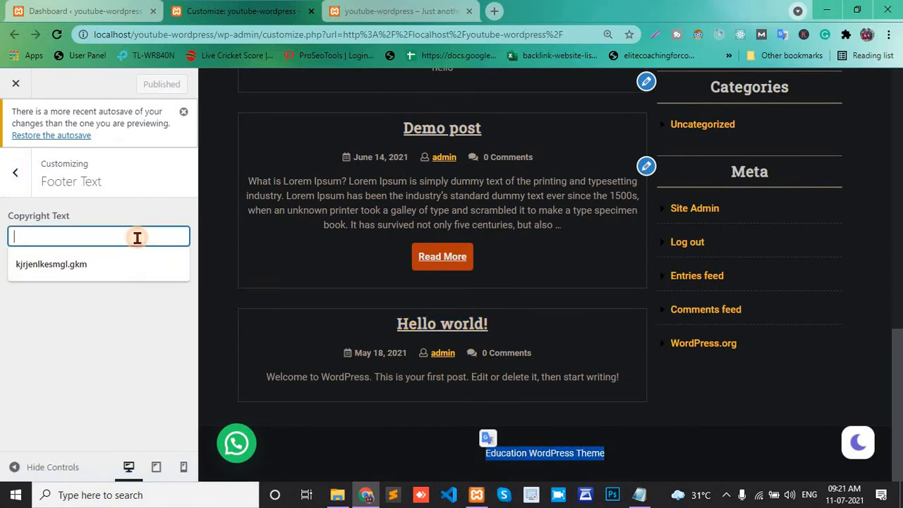
pyautogui.write('y')
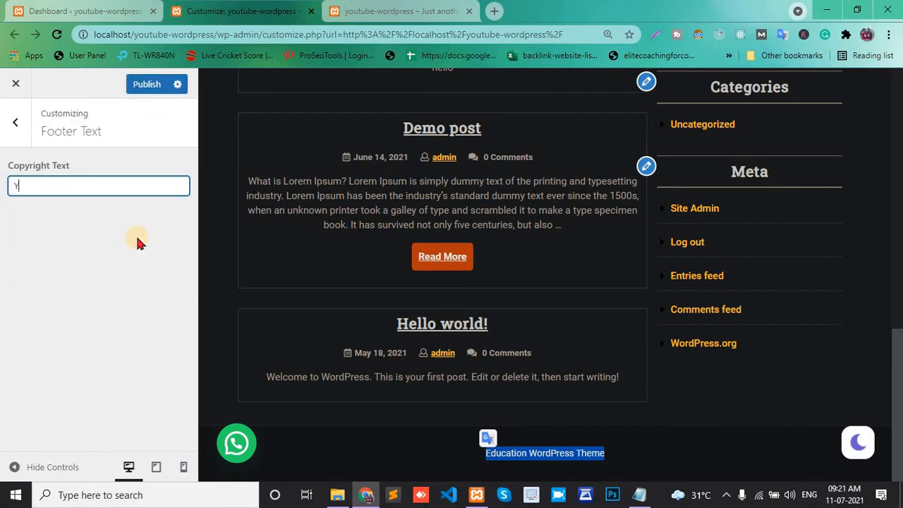
pyautogui.write('ou tu')
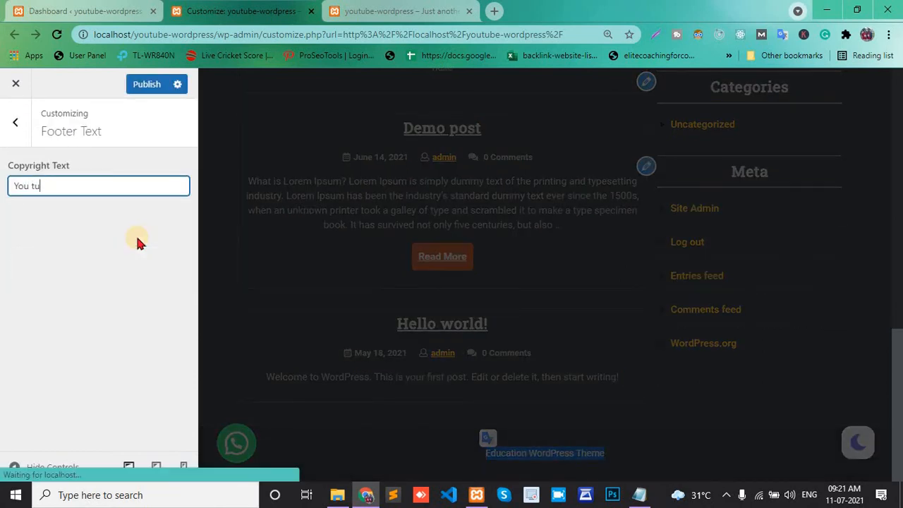
pyautogui.write('be Word')
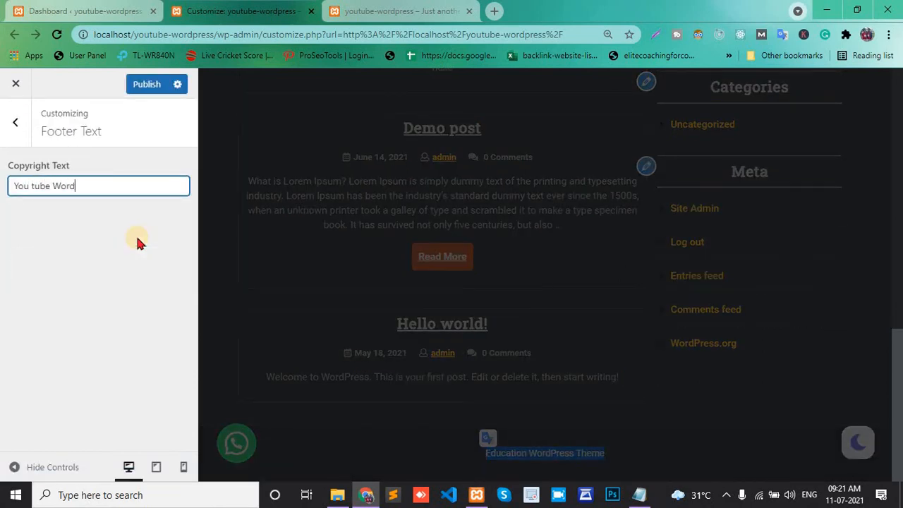
pyautogui.write('press')
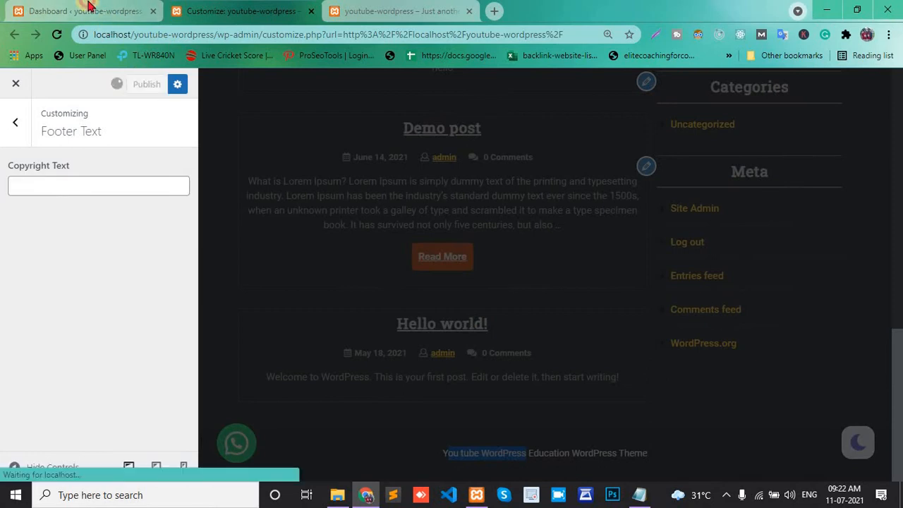
# From the dashboard, go to Appearance > Theme Editor showing style.css
pyautogui.click(77, 12)
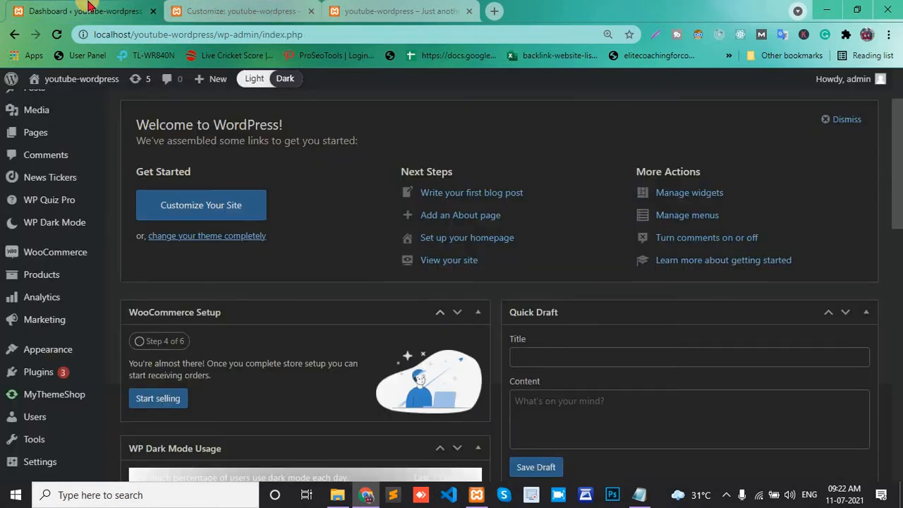
pyautogui.scroll(-3)
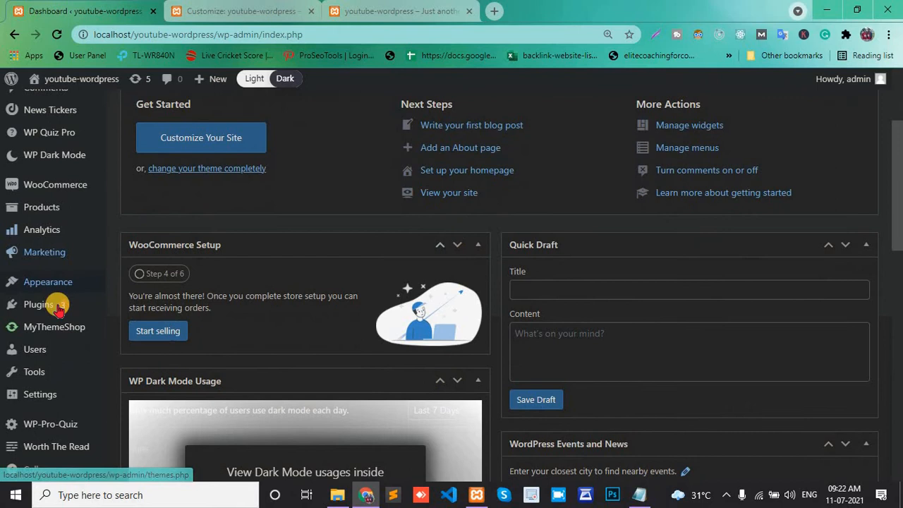
pyautogui.click(48, 282)
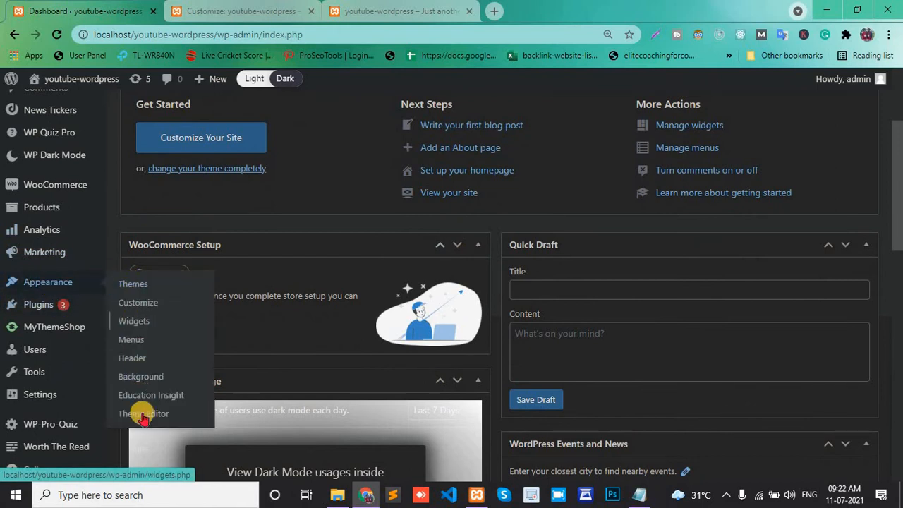
pyautogui.click(144, 413)
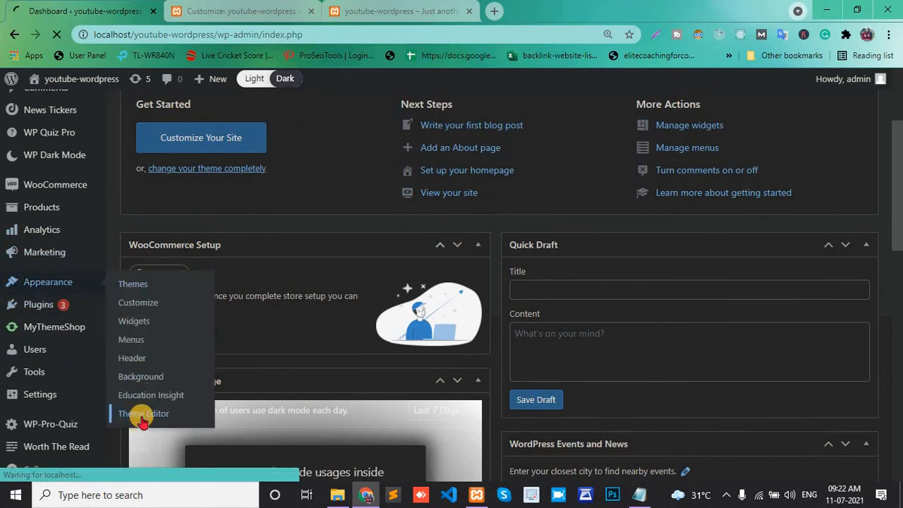
pyautogui.click(144, 413)
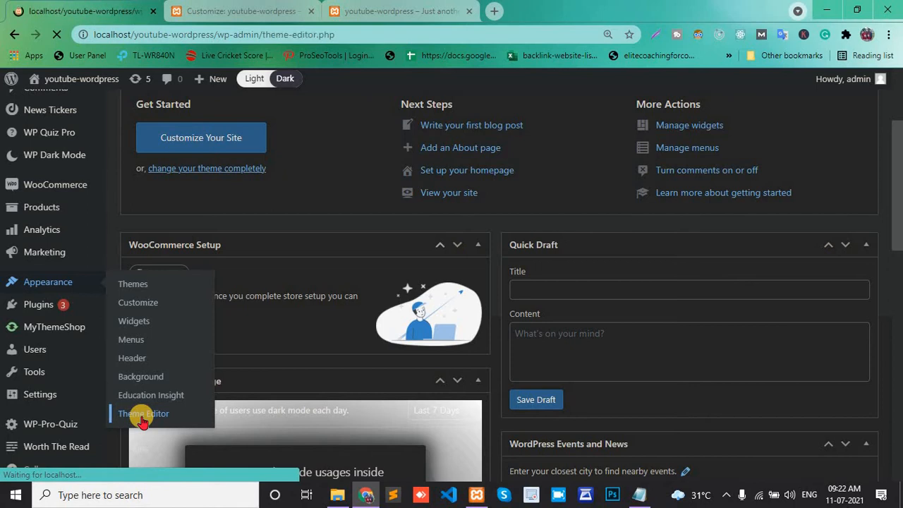
pyautogui.click(144, 413)
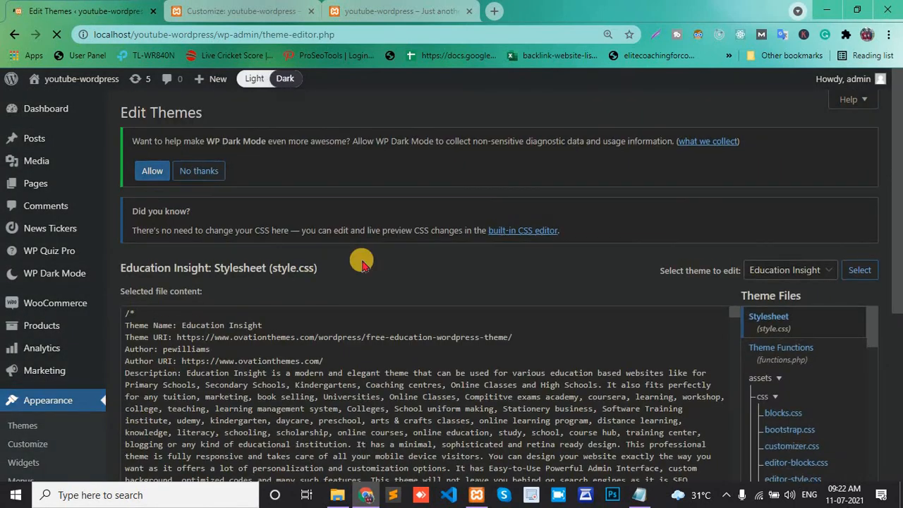
# Load template-parts/footer/site-info.php into the theme editor
pyautogui.scroll(-3)
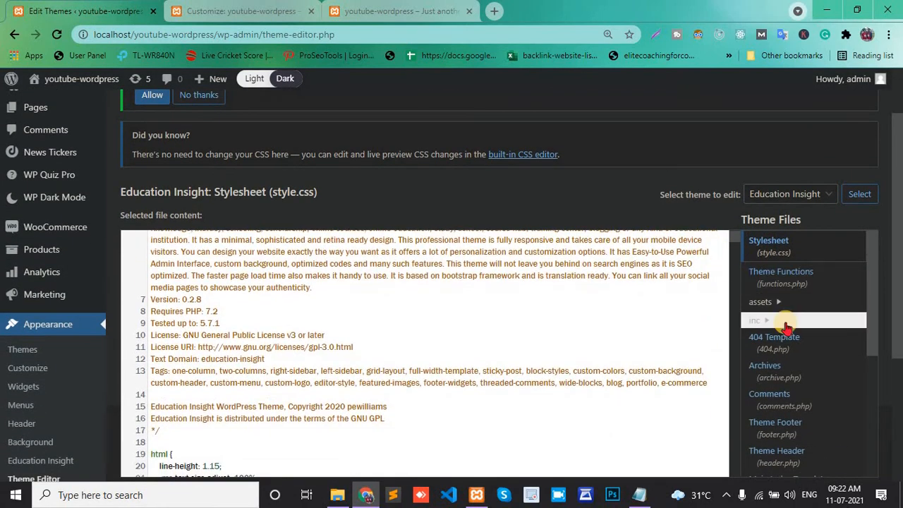
pyautogui.scroll(-3)
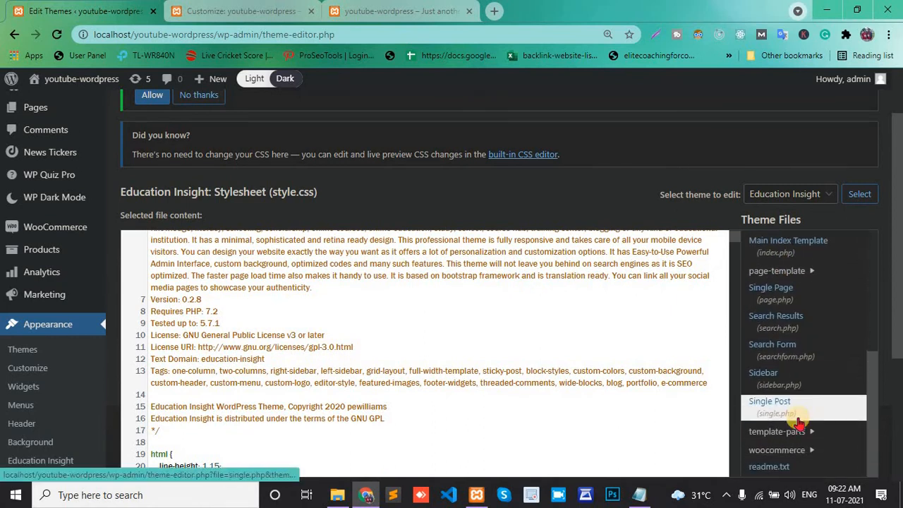
pyautogui.moveTo(797, 432)
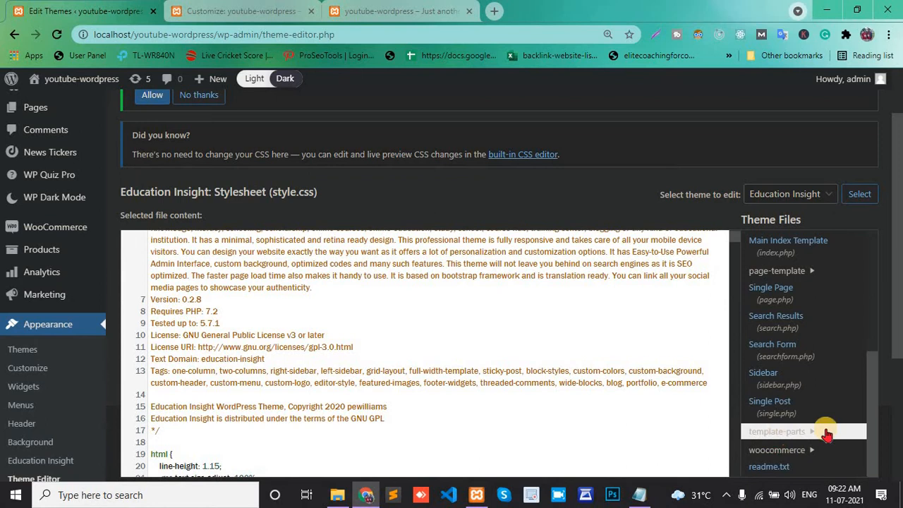
pyautogui.click(775, 432)
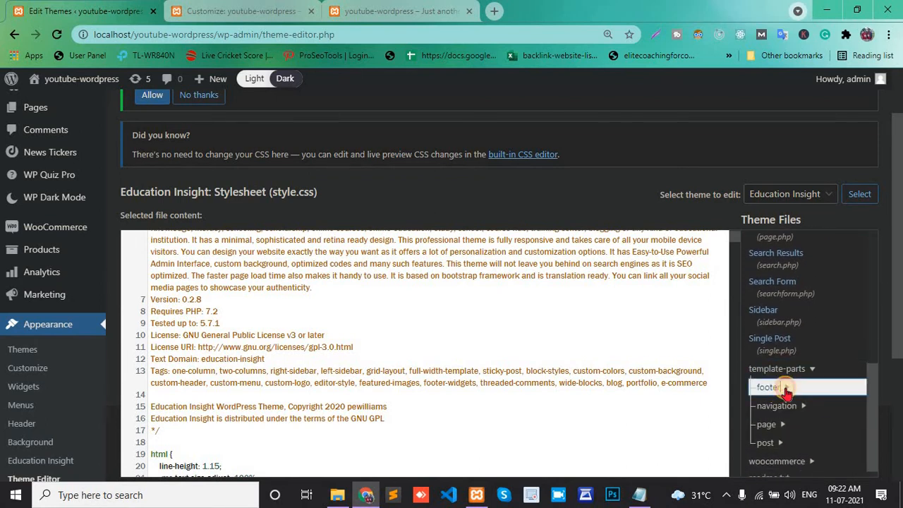
pyautogui.click(767, 387)
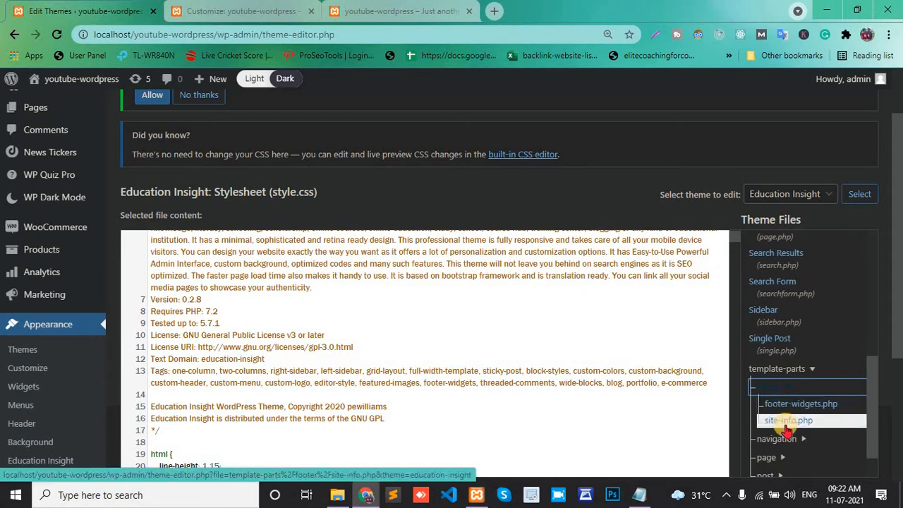
pyautogui.click(787, 421)
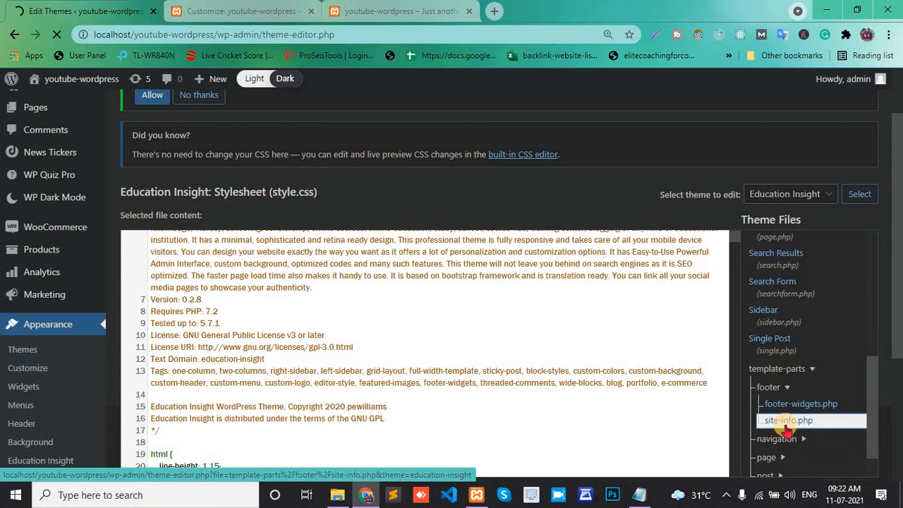
pyautogui.click(787, 420)
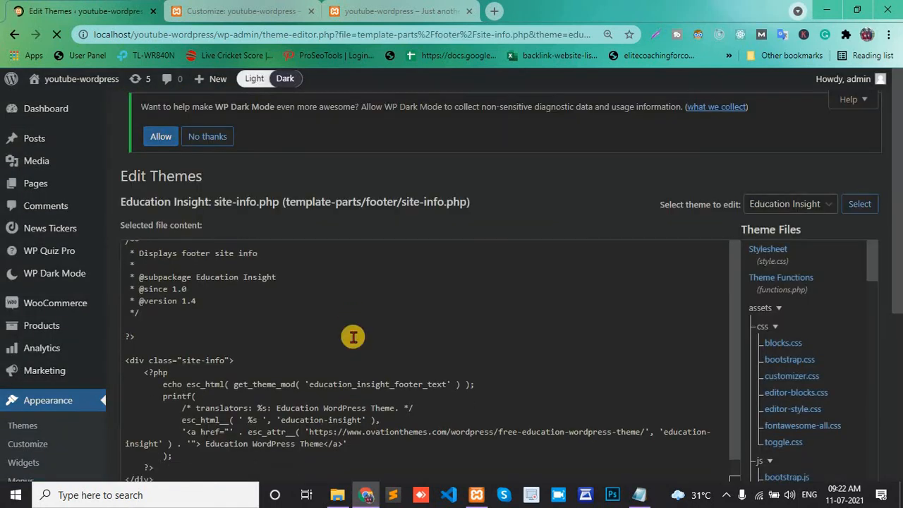
# Replace the 'Education WordPress Theme' link text with '2021 copyright'
pyautogui.scroll(-3)
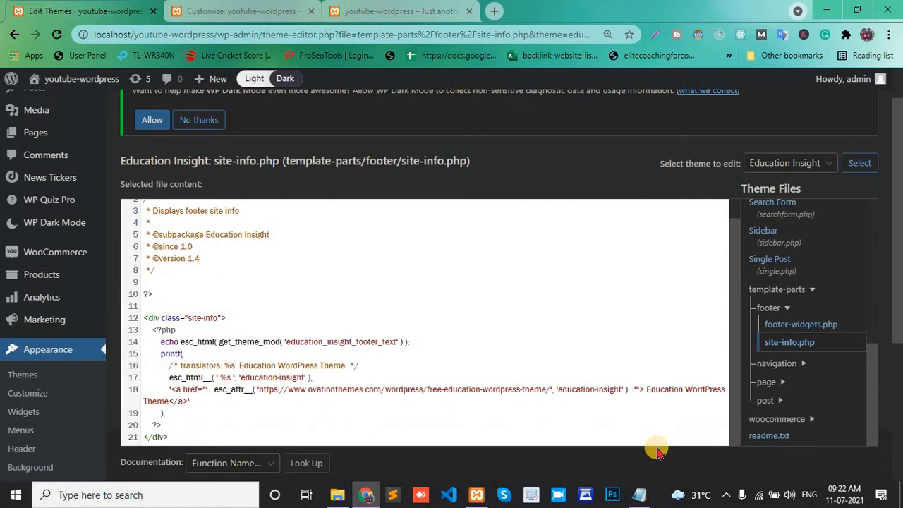
pyautogui.scroll(-3)
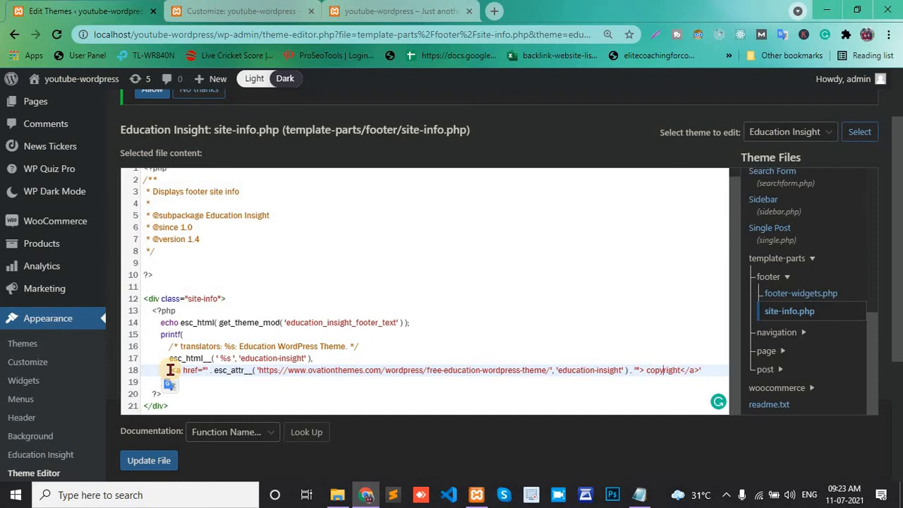
pyautogui.write('2')
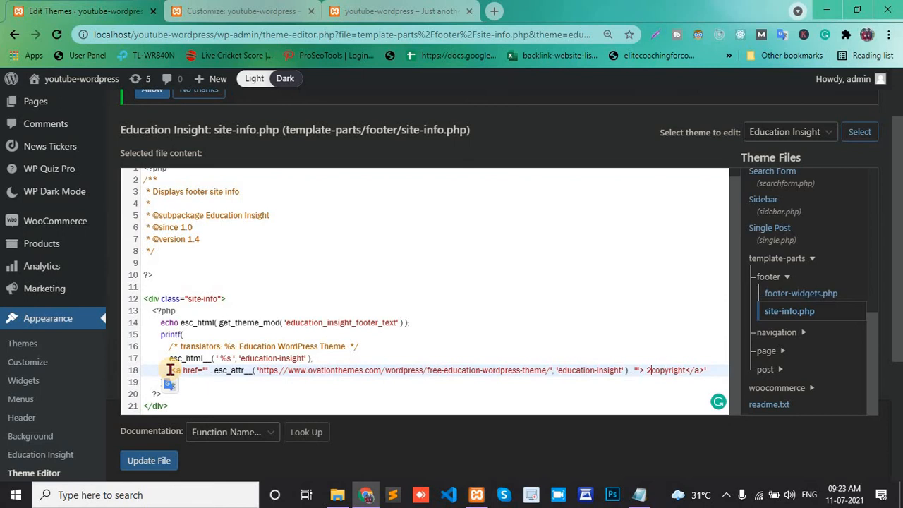
pyautogui.write('021')
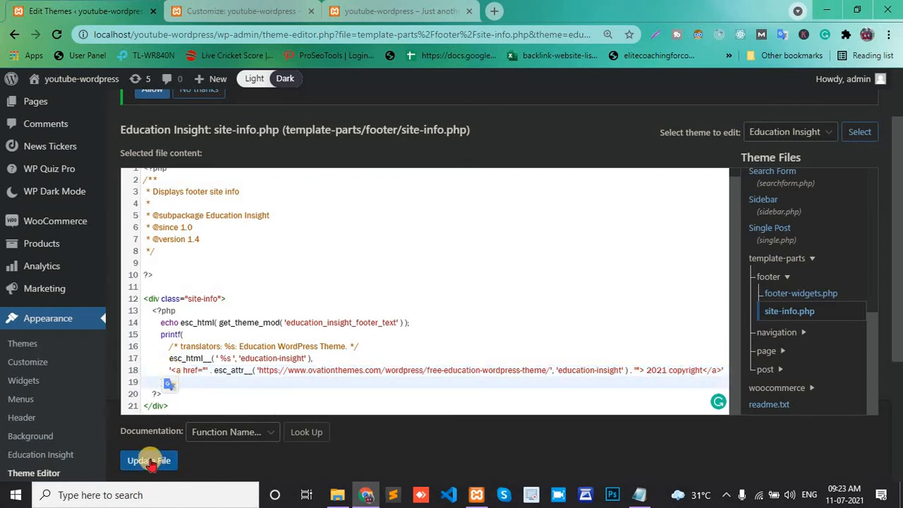
# Update the file and reload the live site, highlighting the new '2021 copyright' footer
pyautogui.click(148, 460)
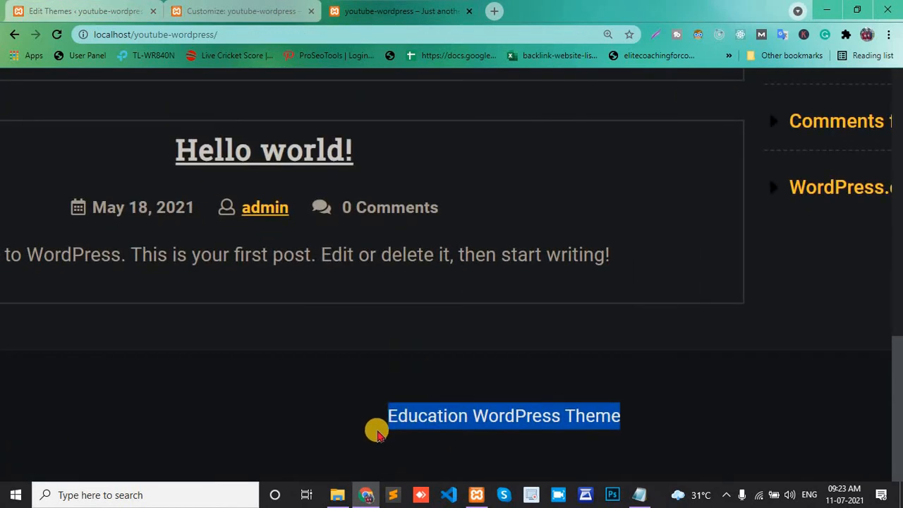
pyautogui.moveTo(650, 409)
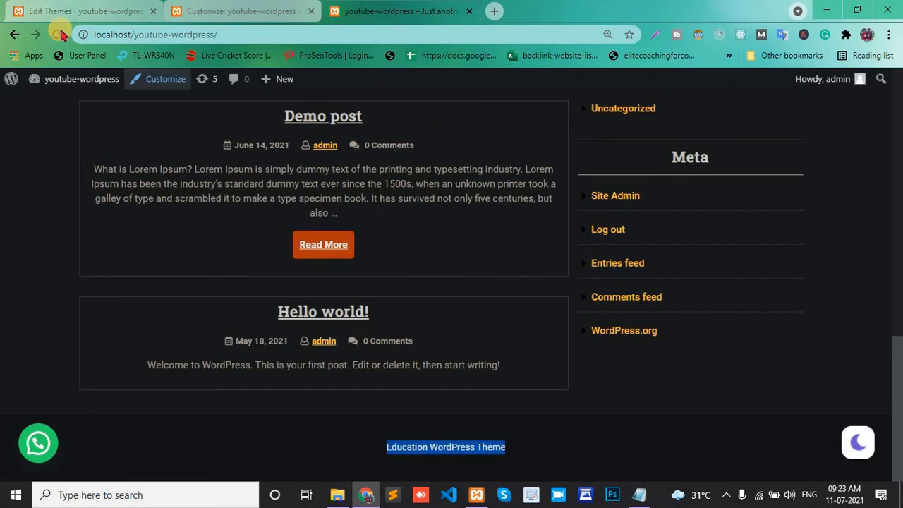
pyautogui.click(58, 34)
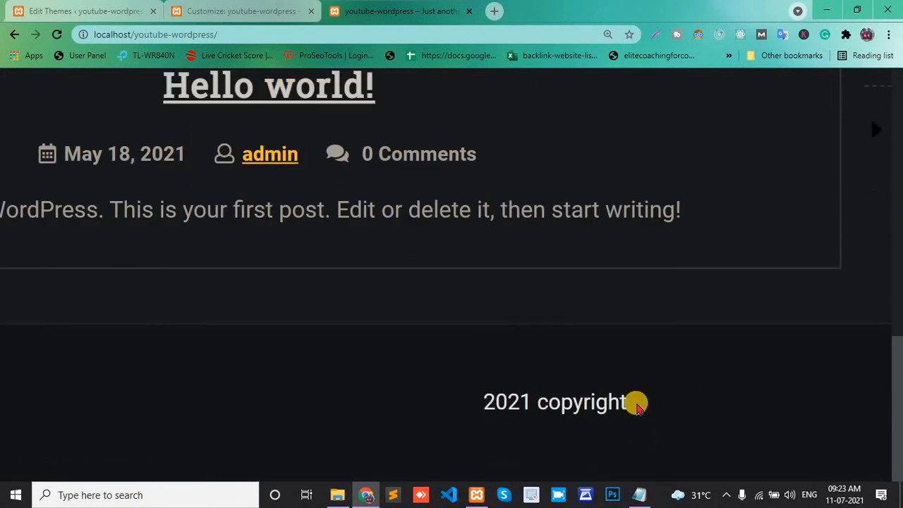
pyautogui.doubleClick(552, 400)
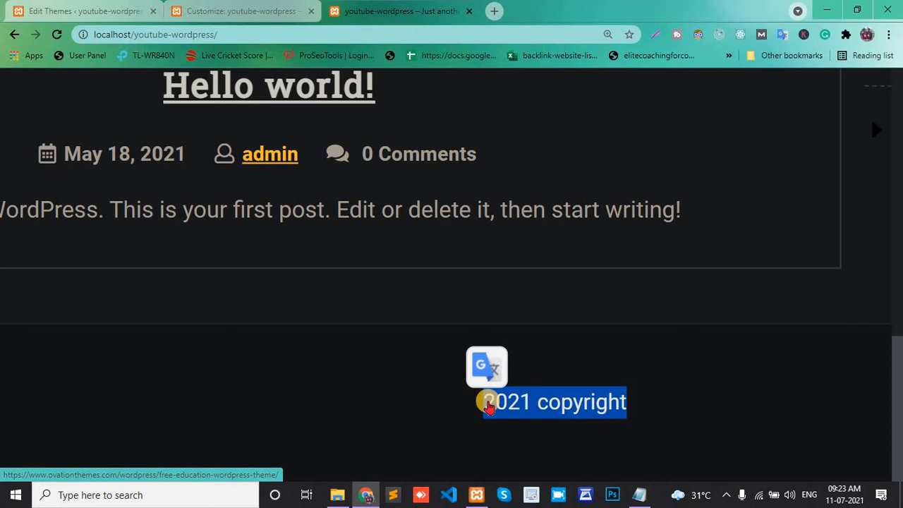
pyautogui.scroll(3)
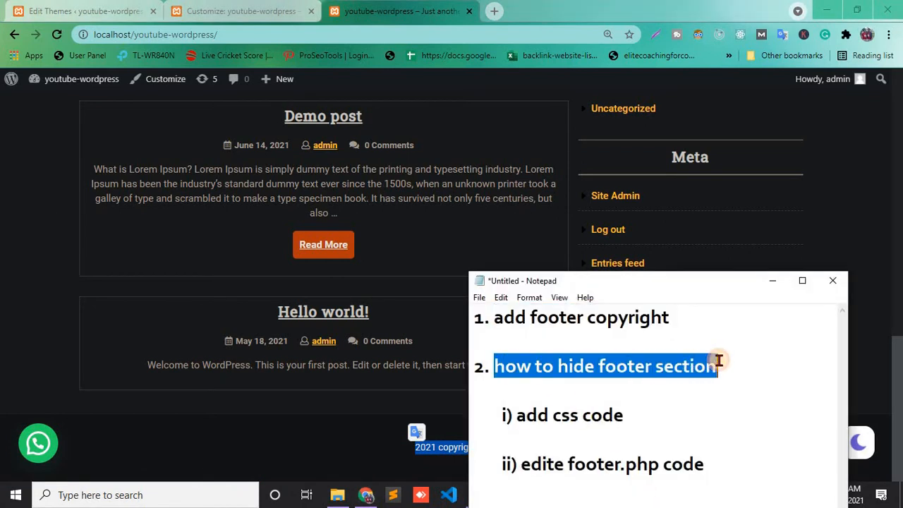
pyautogui.moveTo(621, 420)
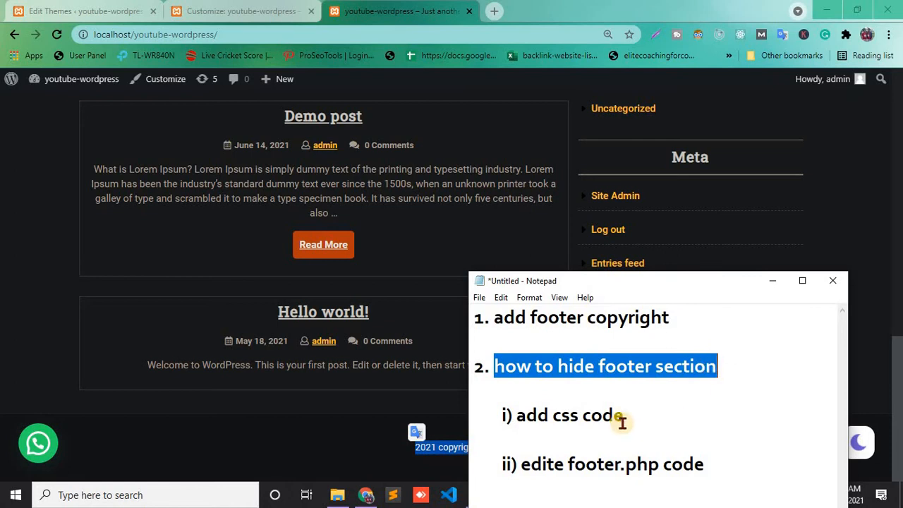
pyautogui.doubleClick(568, 415)
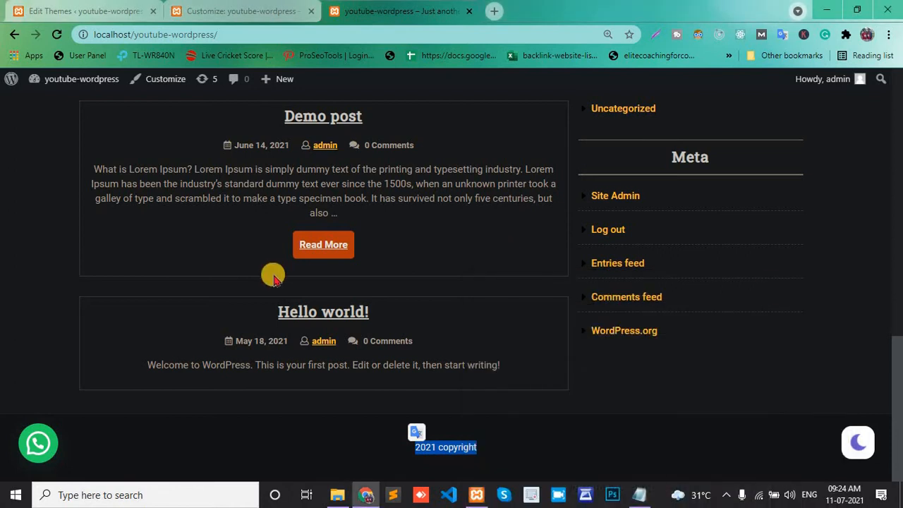
pyautogui.moveTo(463, 446)
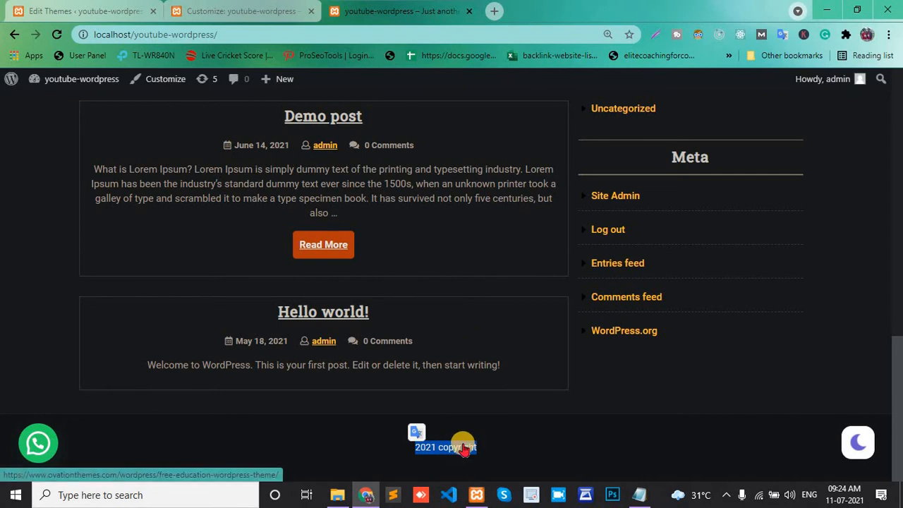
pyautogui.rightClick(446, 446)
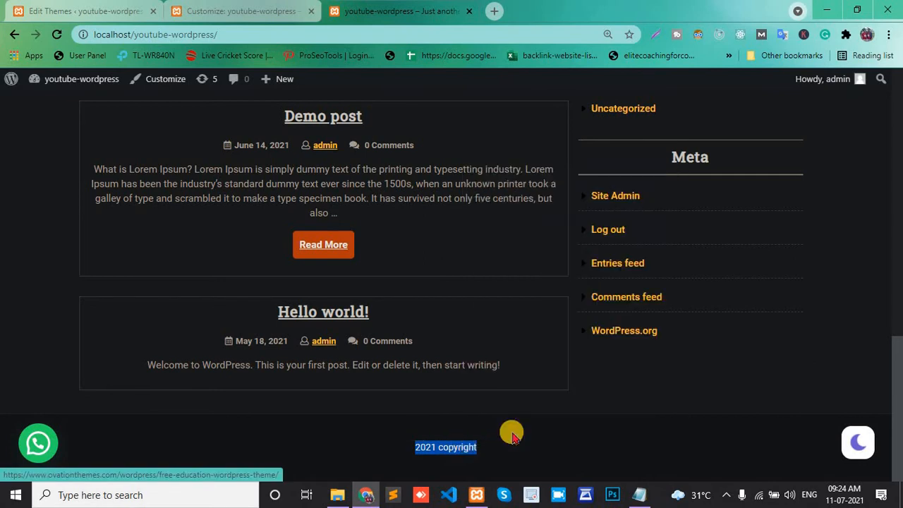
pyautogui.press('F12')
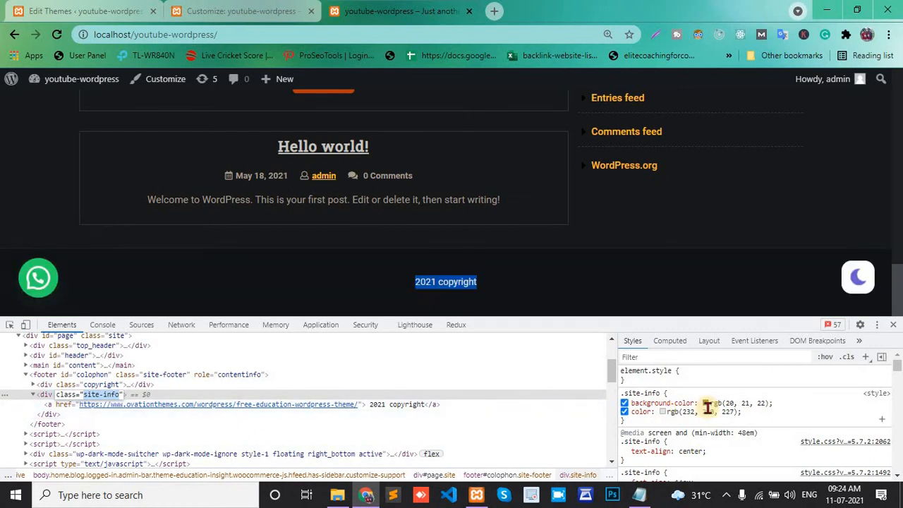
pyautogui.moveTo(594, 235)
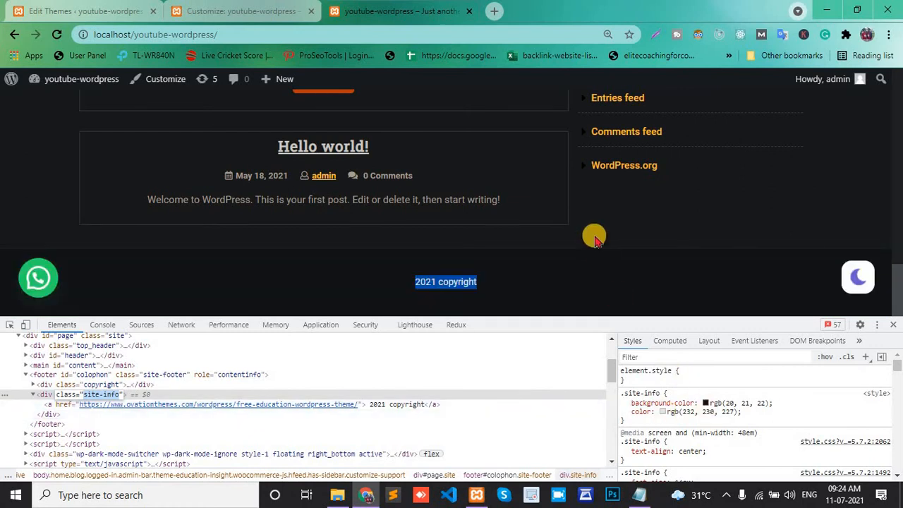
# Add display: none to the .site-info rule in DevTools, then return to the theme editor
pyautogui.scroll(3)
pyautogui.write('display: none;')
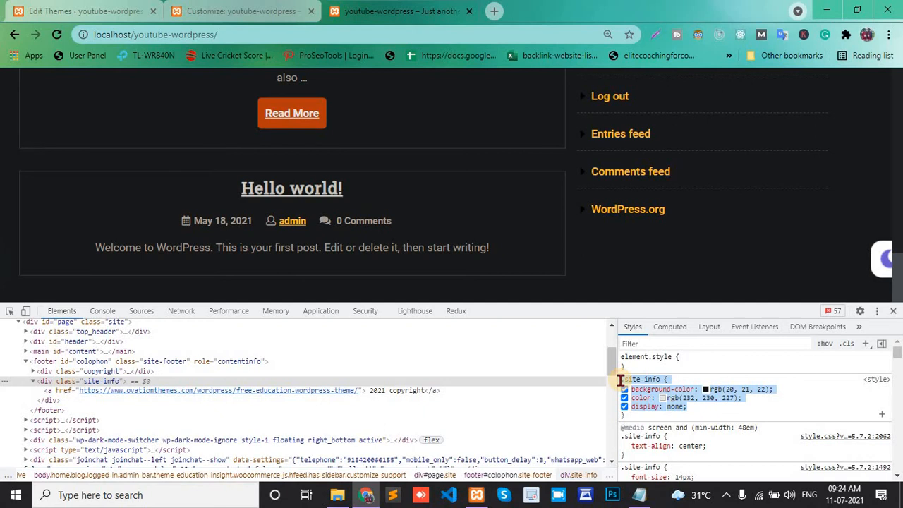
pyautogui.click(85, 11)
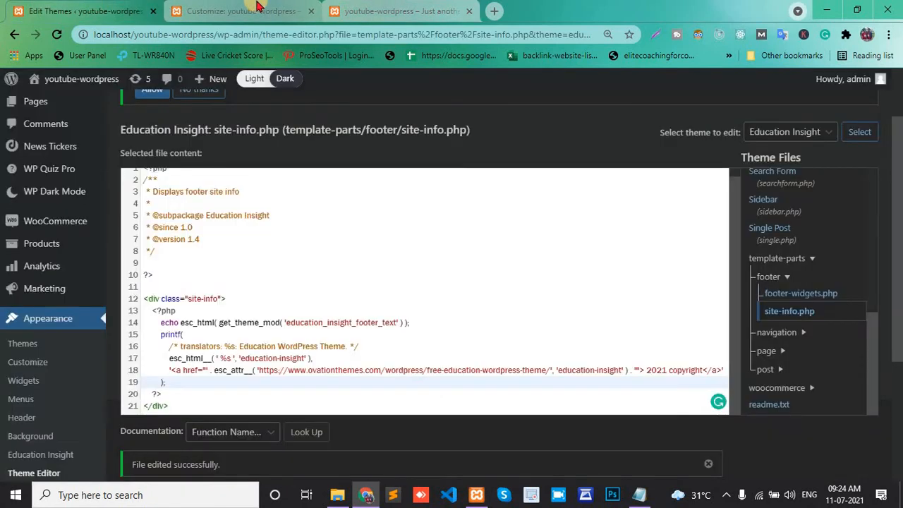
# Show the site-info rule in Additional CSS, then switch back to the live site
pyautogui.click(243, 11)
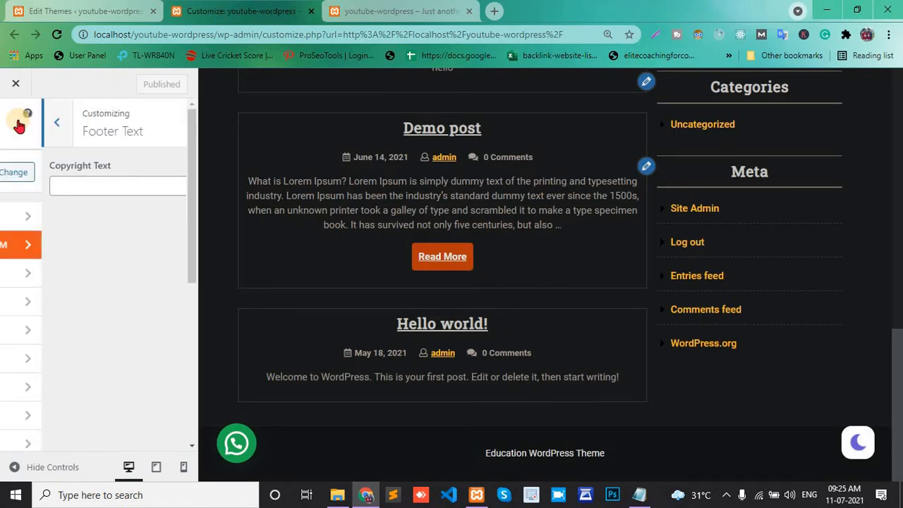
pyautogui.click(56, 121)
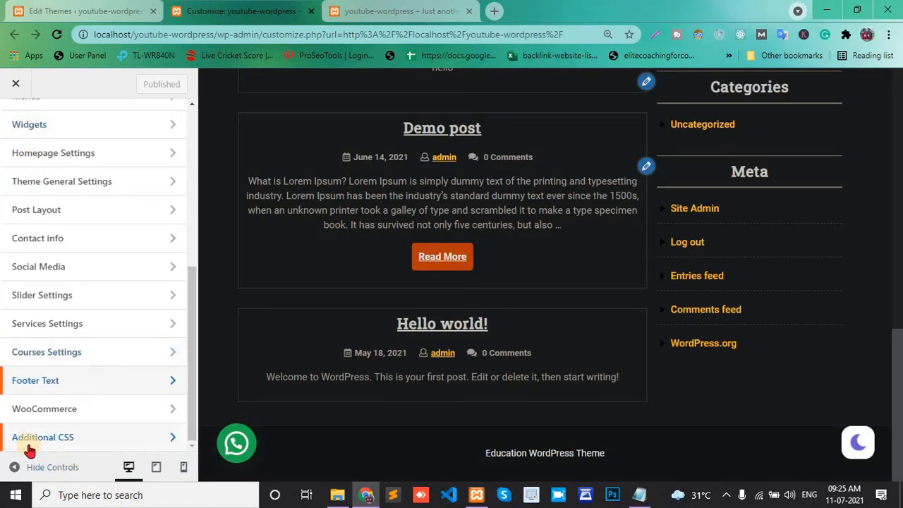
pyautogui.click(43, 437)
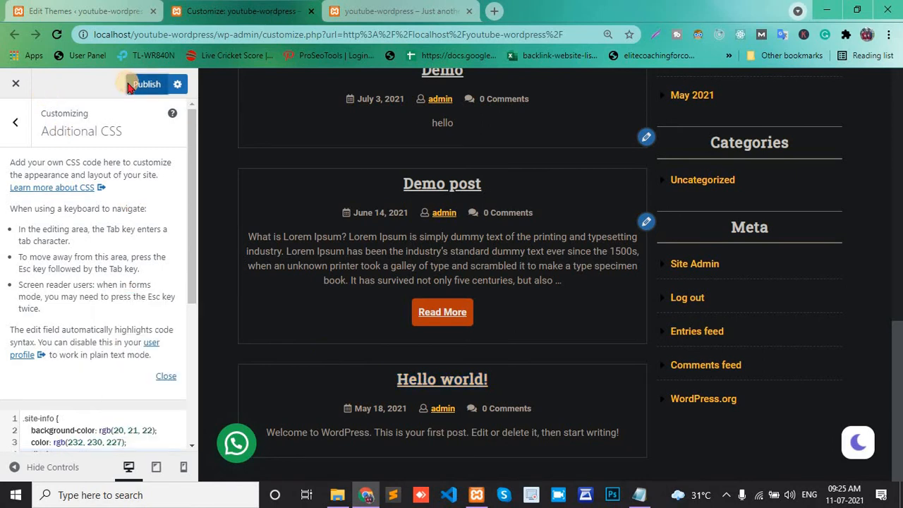
pyautogui.click(146, 85)
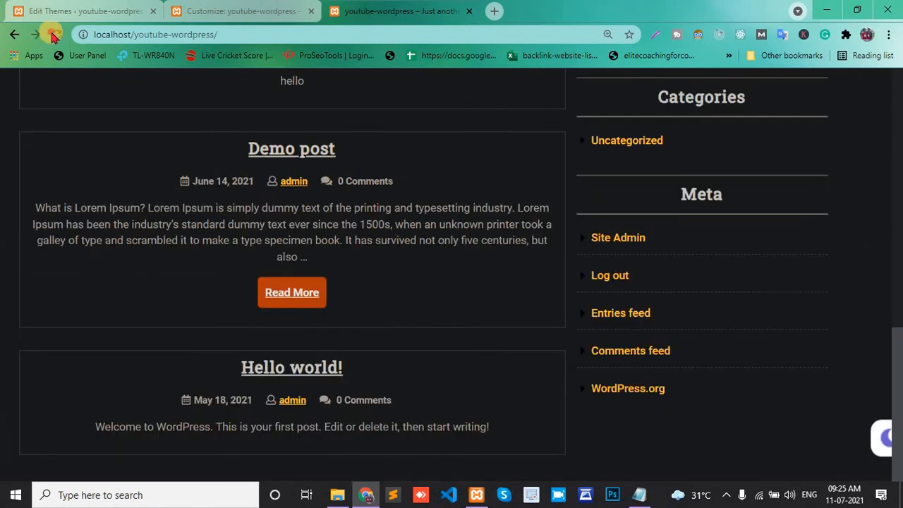
pyautogui.click(54, 34)
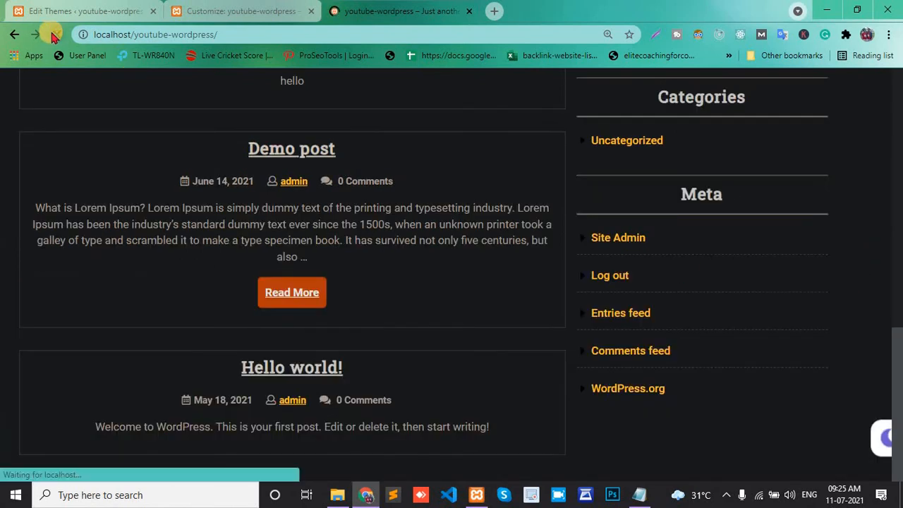
pyautogui.click(57, 34)
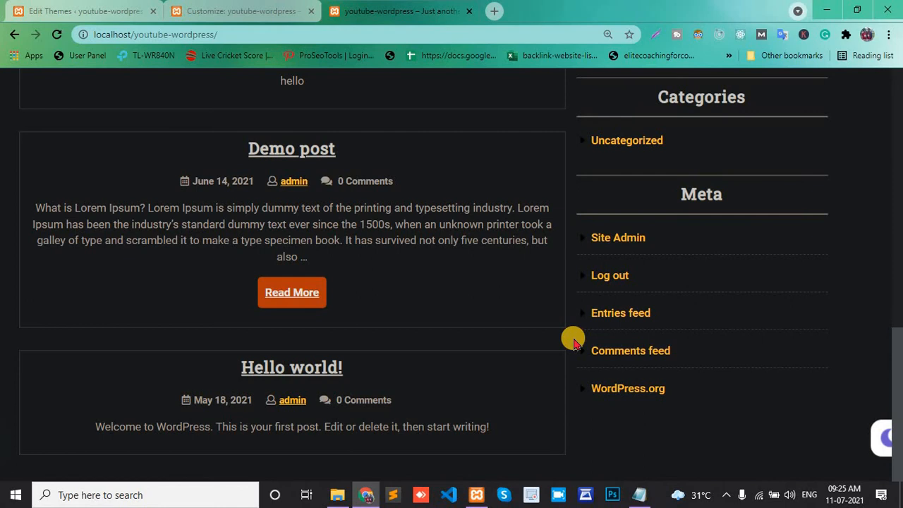
pyautogui.moveTo(643, 489)
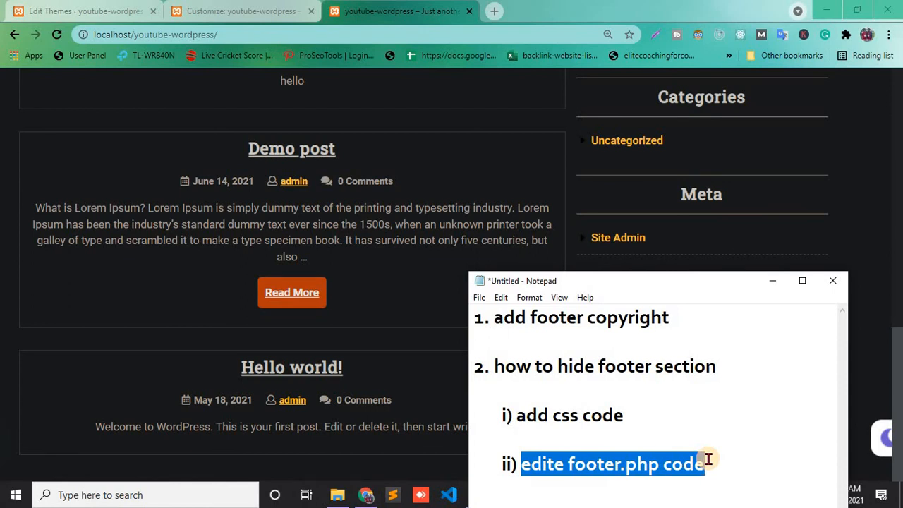
# Empty the Additional CSS box and reload so the preview footer shows '2021 copyright'
pyautogui.click(242, 11)
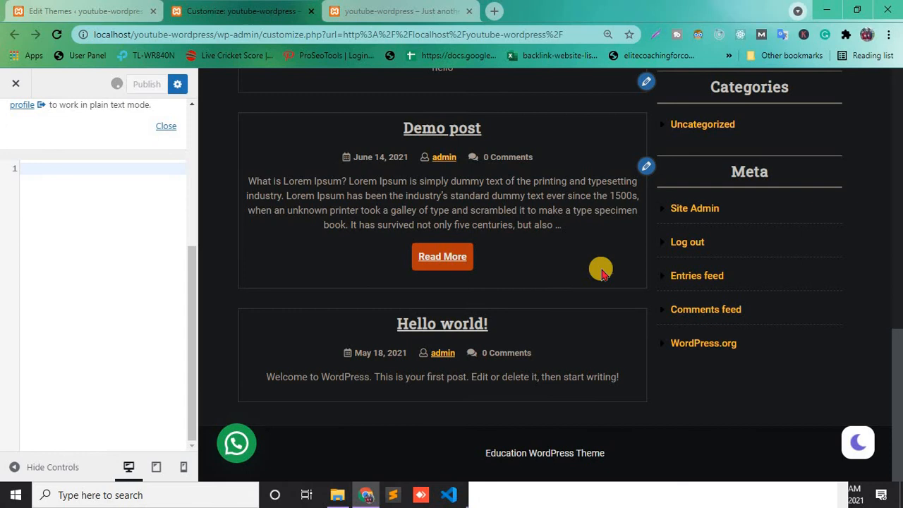
pyautogui.click(147, 84)
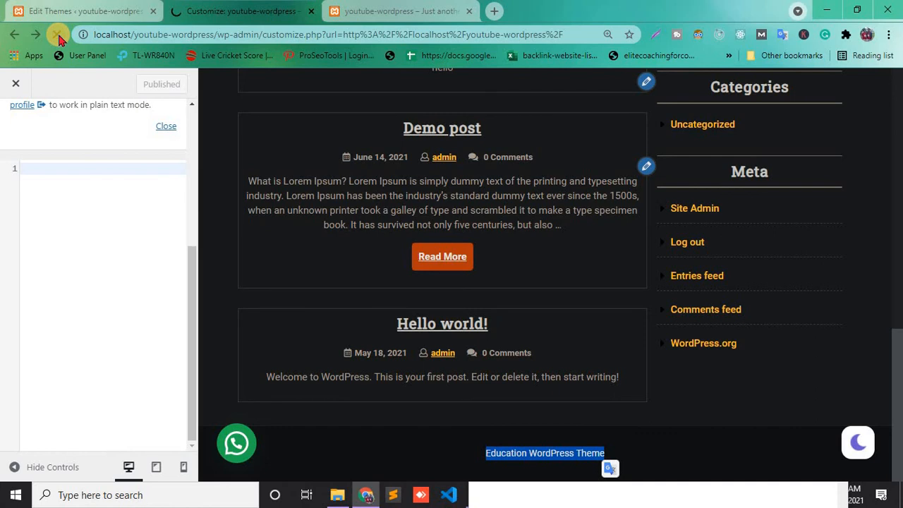
pyautogui.click(56, 34)
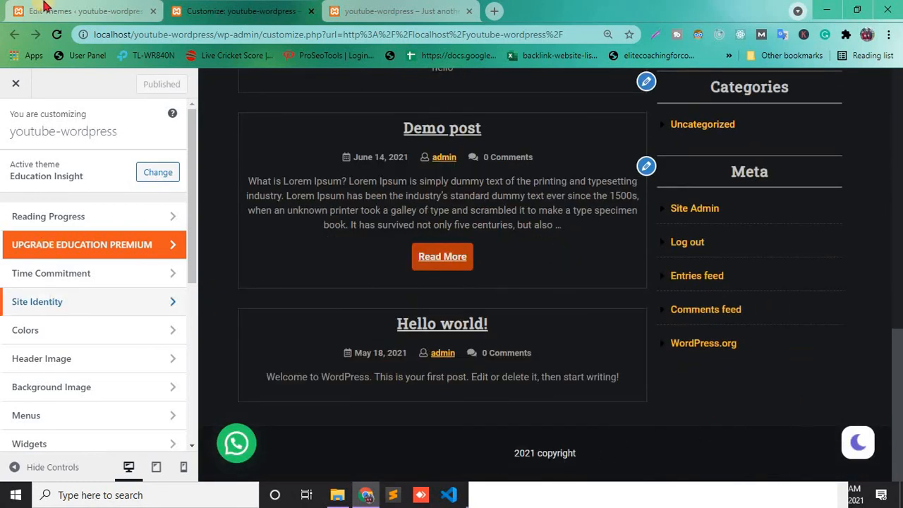
# Delete the <div class="site-info"> block from site-info.php in Theme Editor and update the file
pyautogui.click(84, 11)
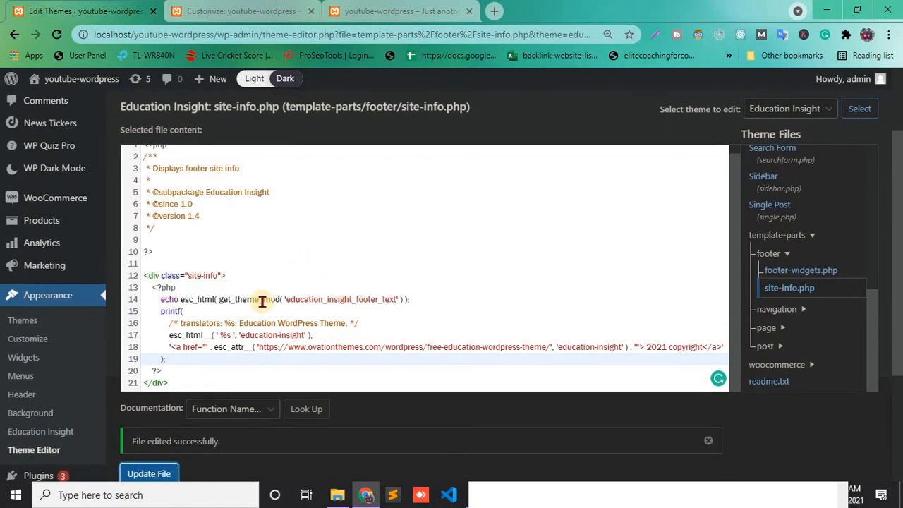
pyautogui.scroll(-3)
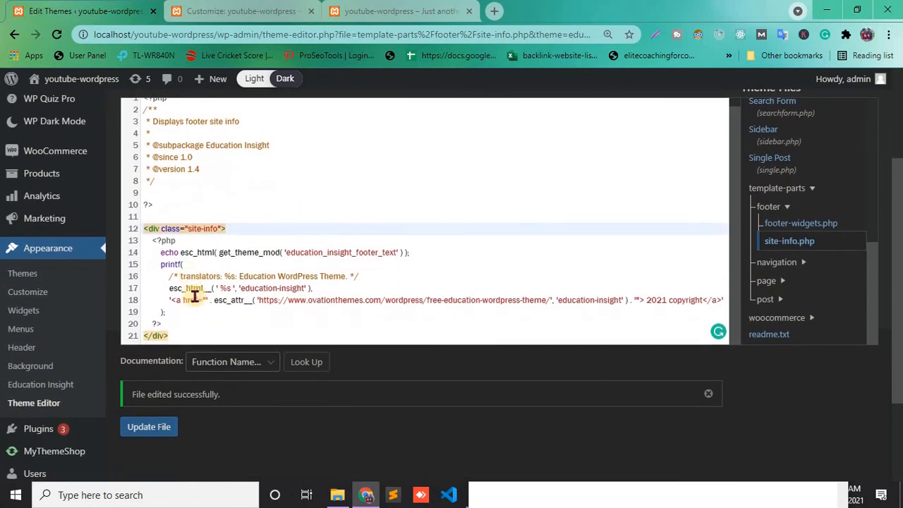
pyautogui.moveTo(158, 240); pyautogui.dragTo(169, 336)
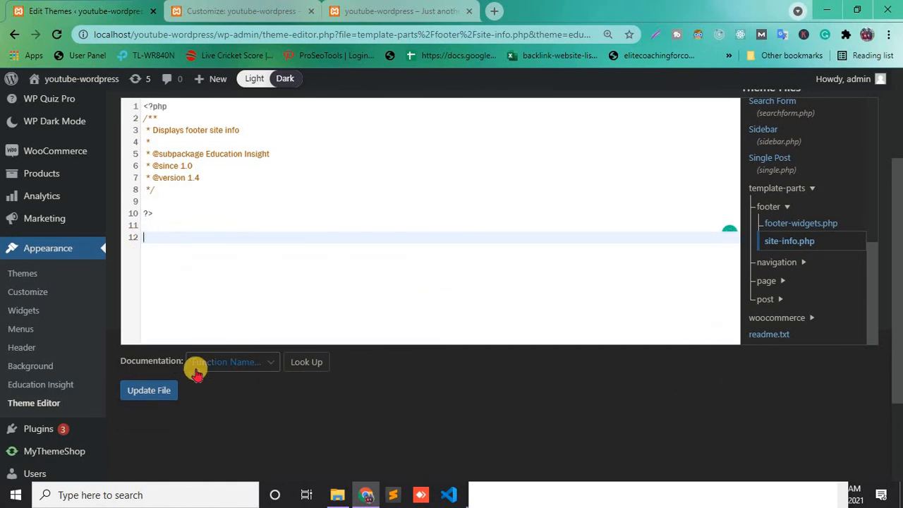
pyautogui.click(148, 389)
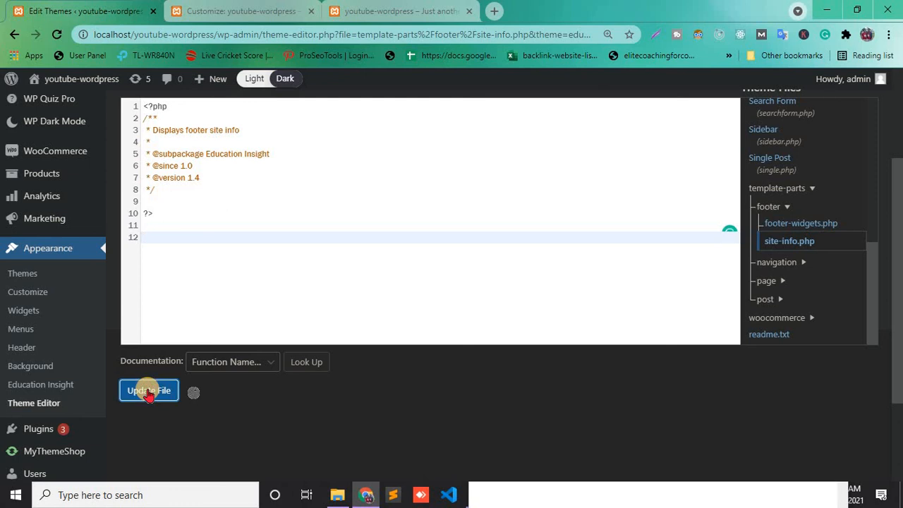
pyautogui.click(400, 12)
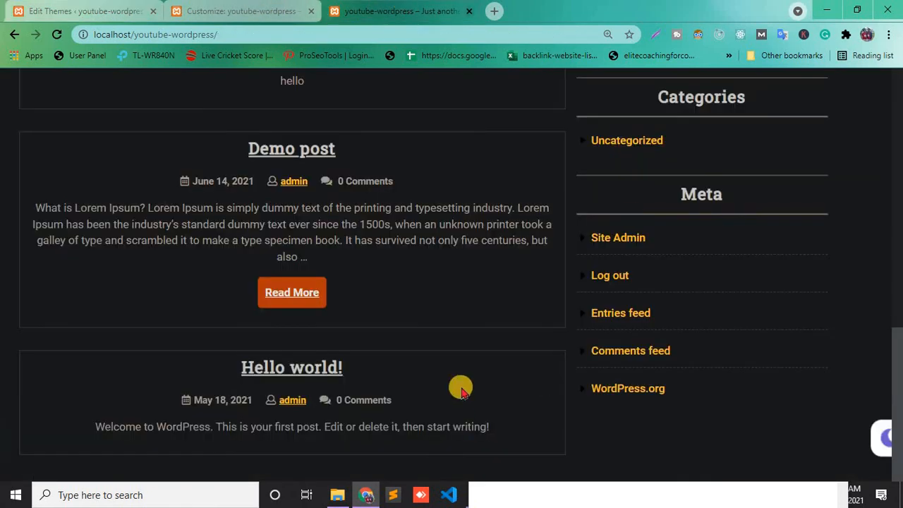
# Update site-info.php once more and reload the live site to confirm the footer is gone
pyautogui.click(242, 12)
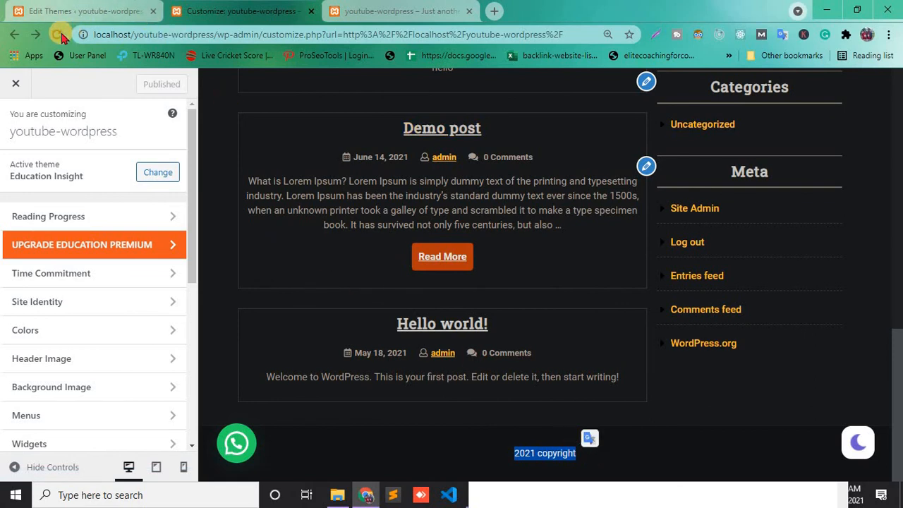
pyautogui.click(78, 11)
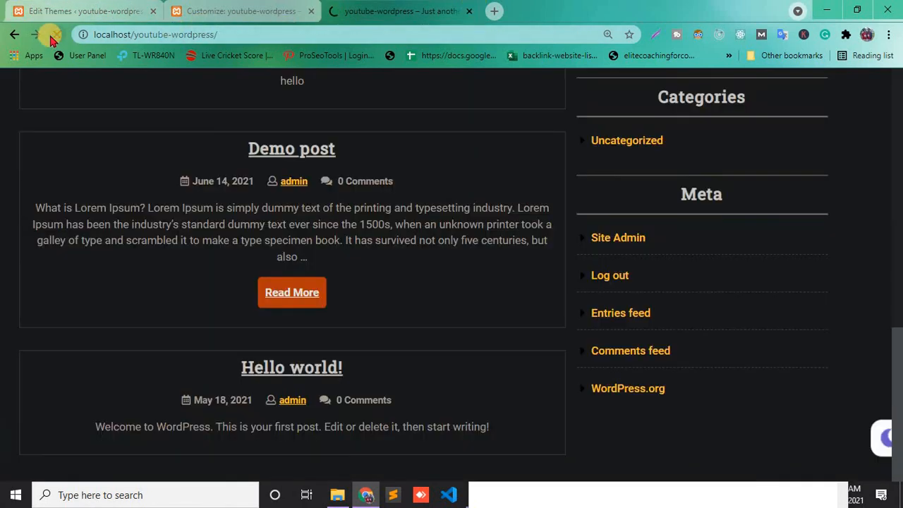
pyautogui.click(49, 34)
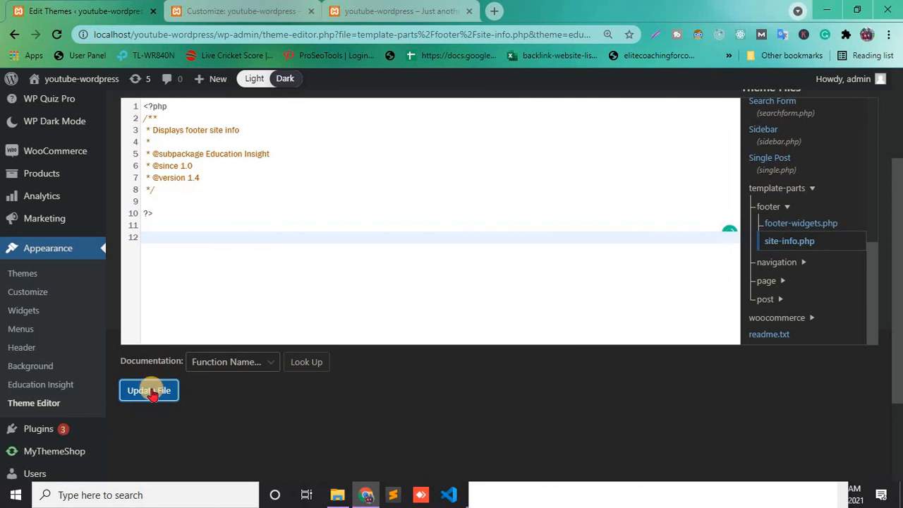
pyautogui.click(148, 389)
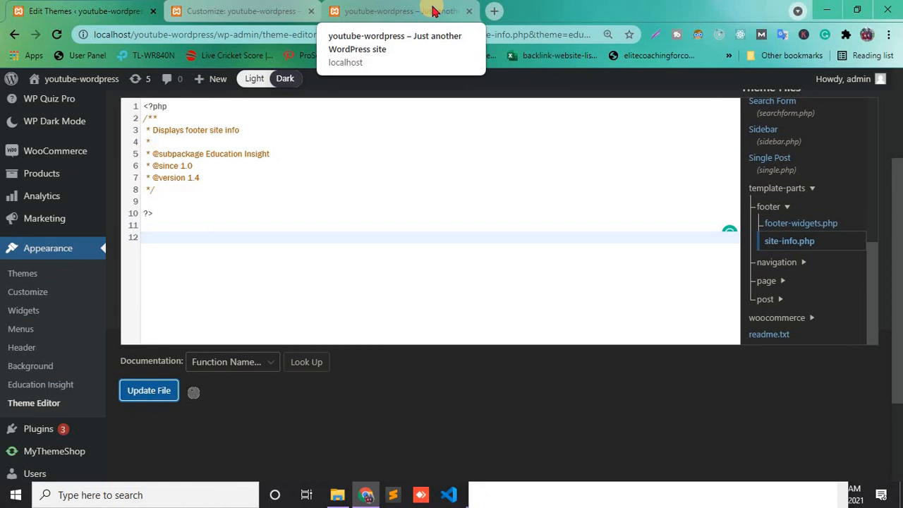
pyautogui.click(394, 11)
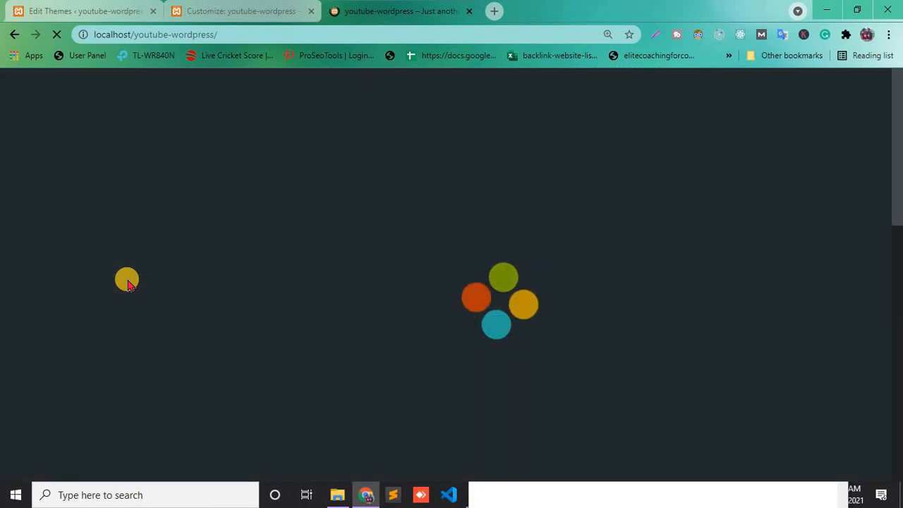
pyautogui.moveTo(280, 327)
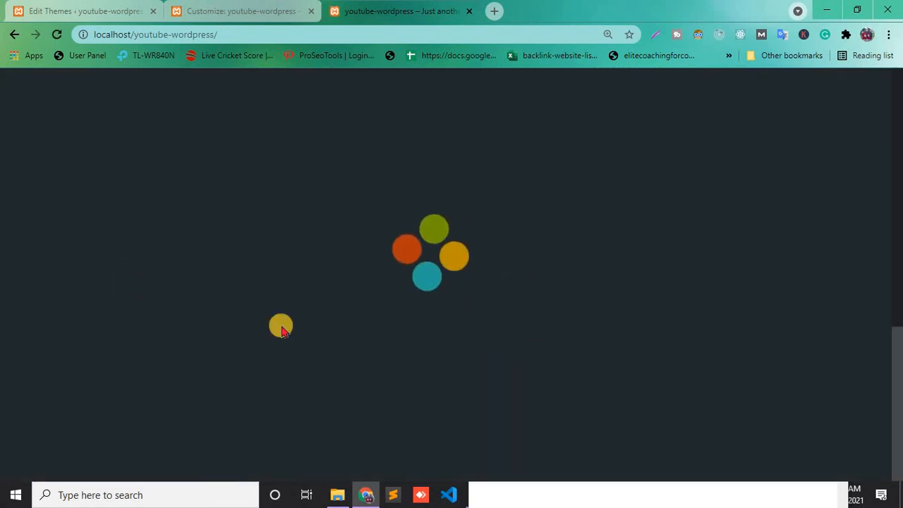